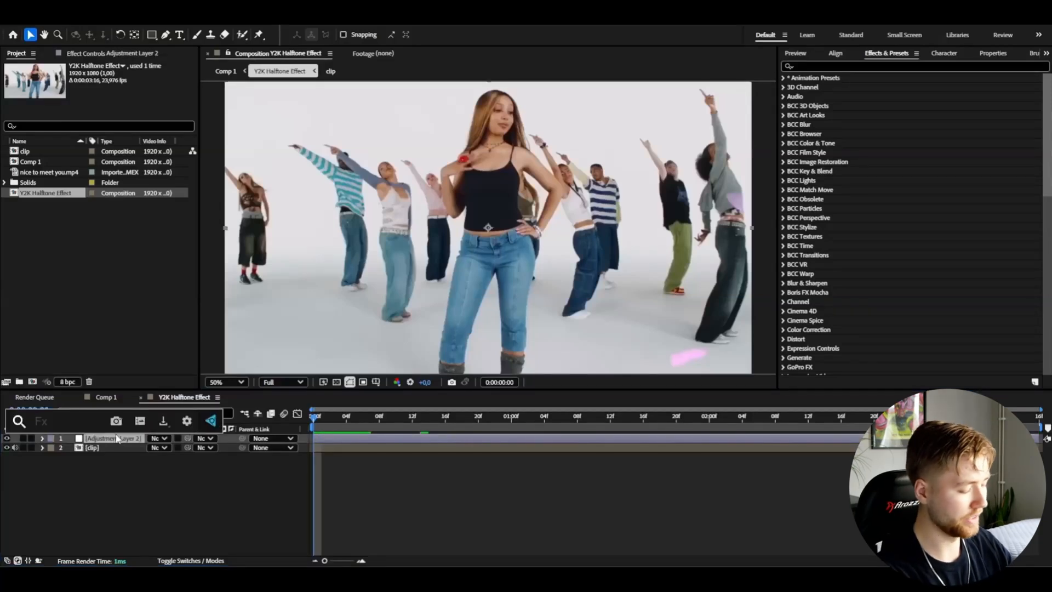
Step: Apply CC Vignette and S_HalfTone with Dots Frequency 225 and higher Dots Sharpness
{"action": "type", "text": "cc"}
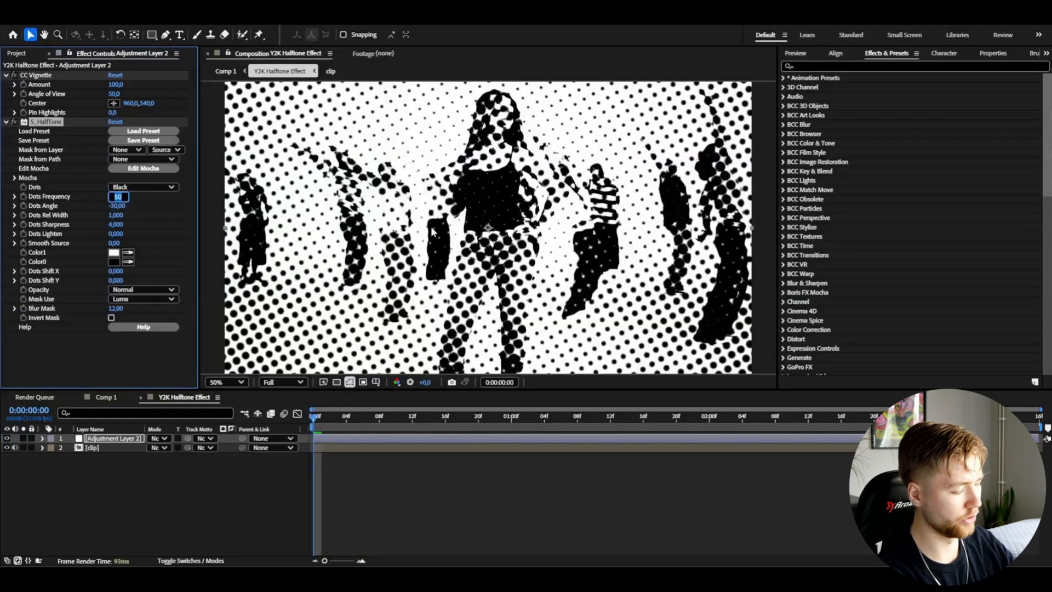
{"action": "type", "text": "225,00"}
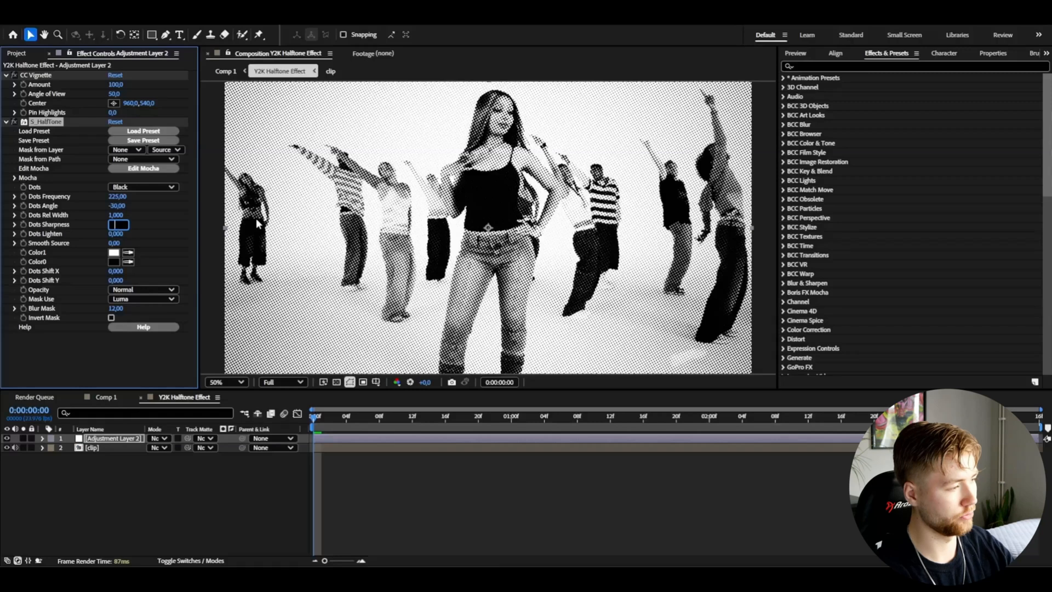
{"action": "left_click", "coordinate": [395, 417]}
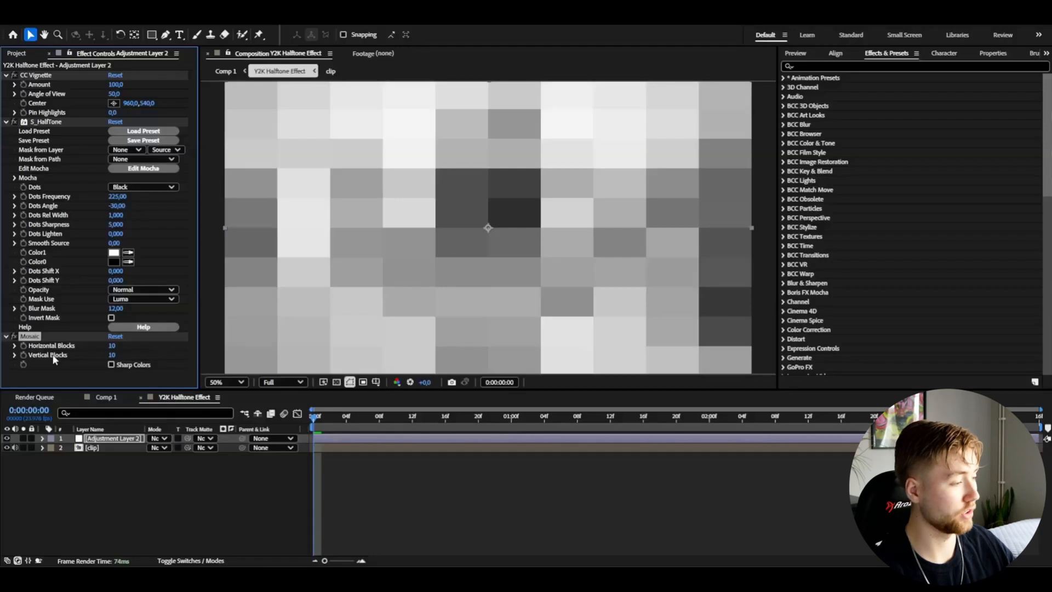
Step: Add Mosaic at 700 blocks, Fast Box Blur, and Unsharp Mask with Amount 200, Radius 4
{"action": "left_click", "coordinate": [116, 345]}
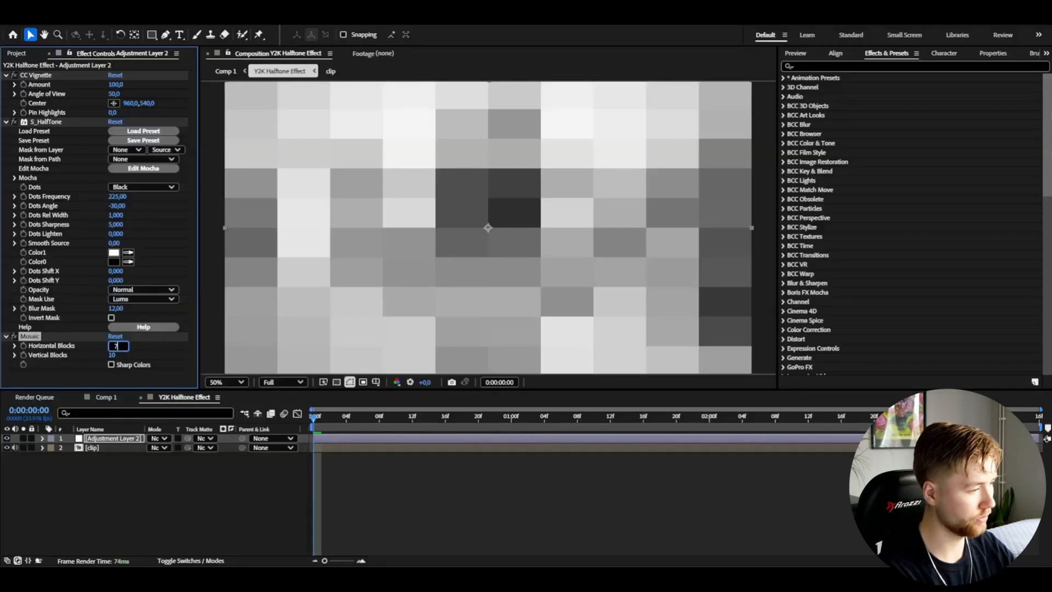
{"action": "type", "text": "700"}
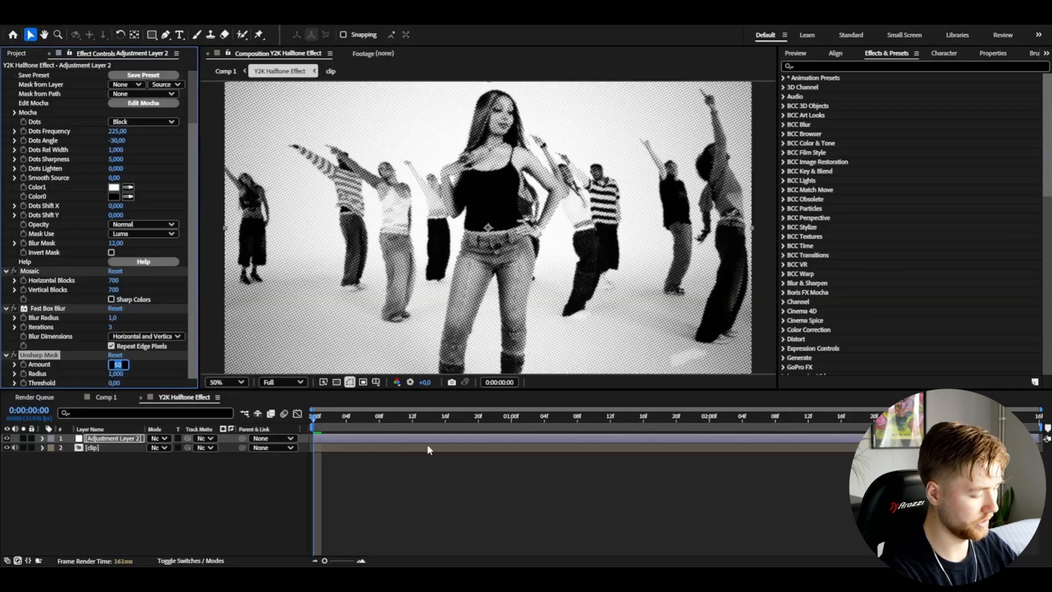
{"action": "type", "text": "200,0"}
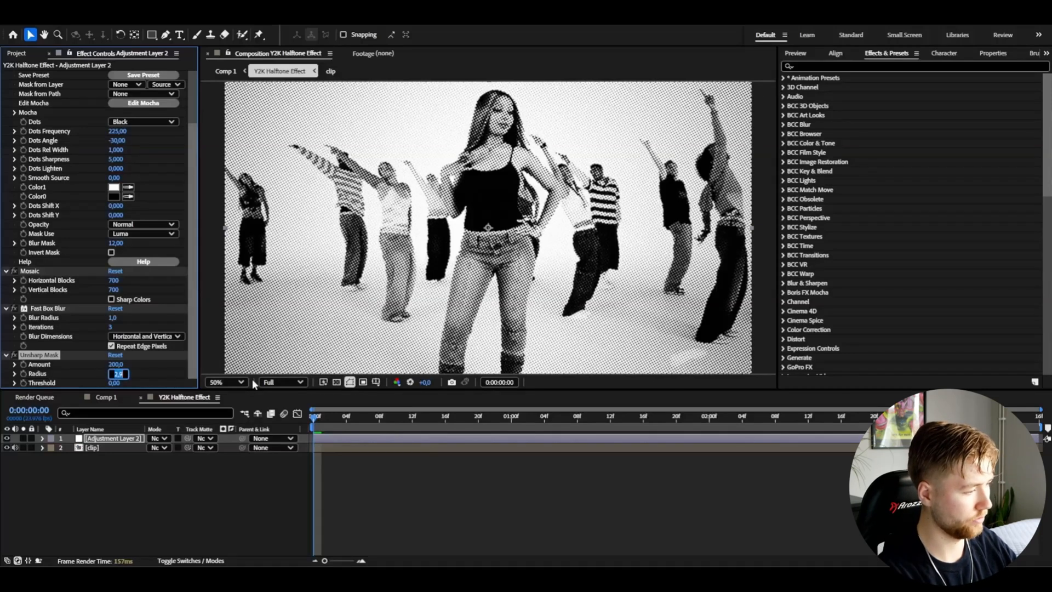
{"action": "type", "text": "4000"}
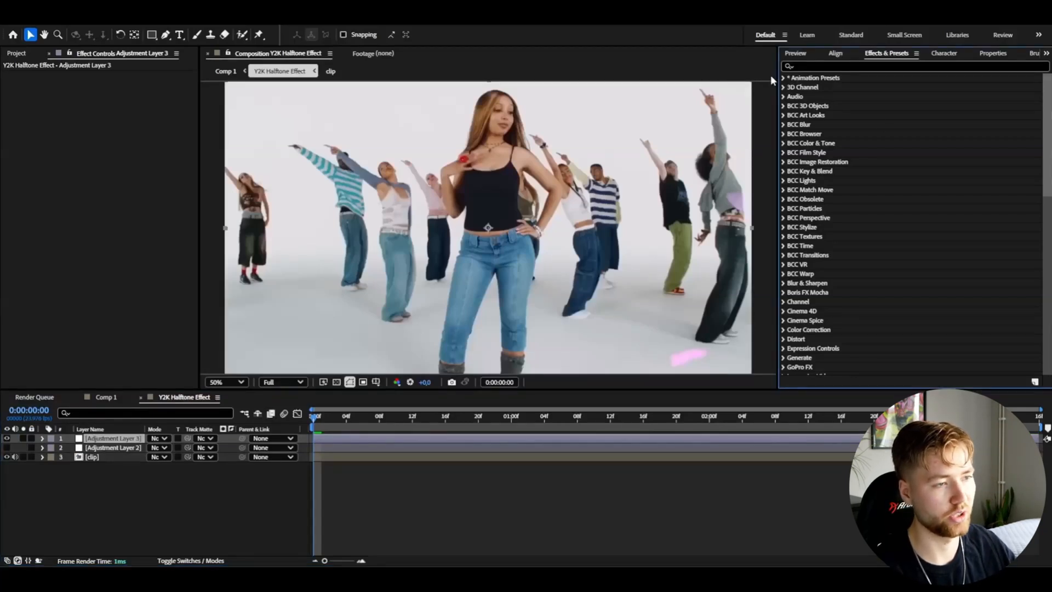
Step: Apply the Y2K Black And White RGB halftone preset from the Y2K FX presets
{"action": "left_click", "coordinate": [782, 76]}
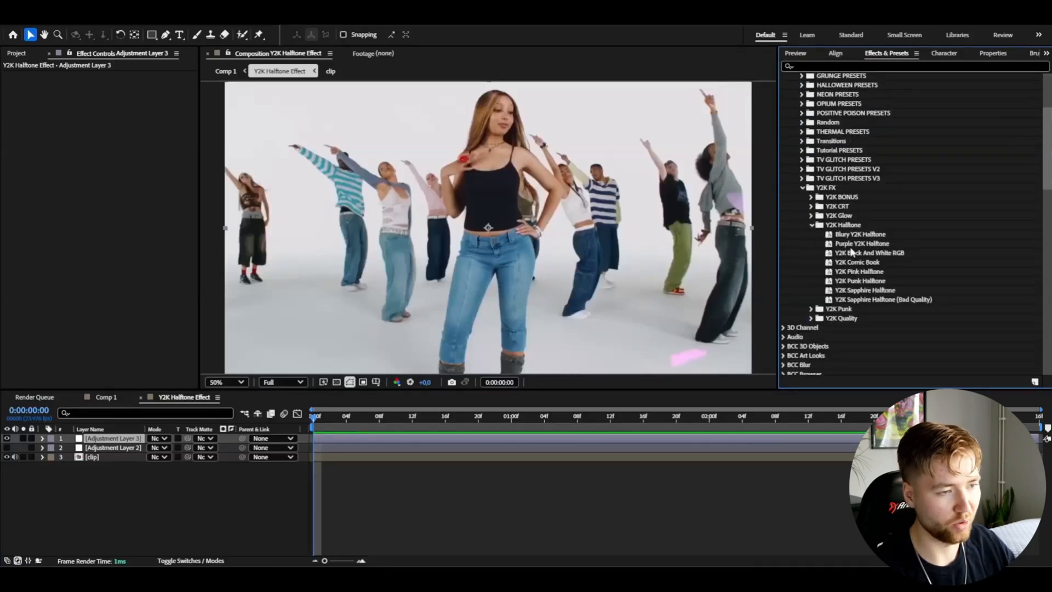
{"action": "left_click", "coordinate": [859, 233]}
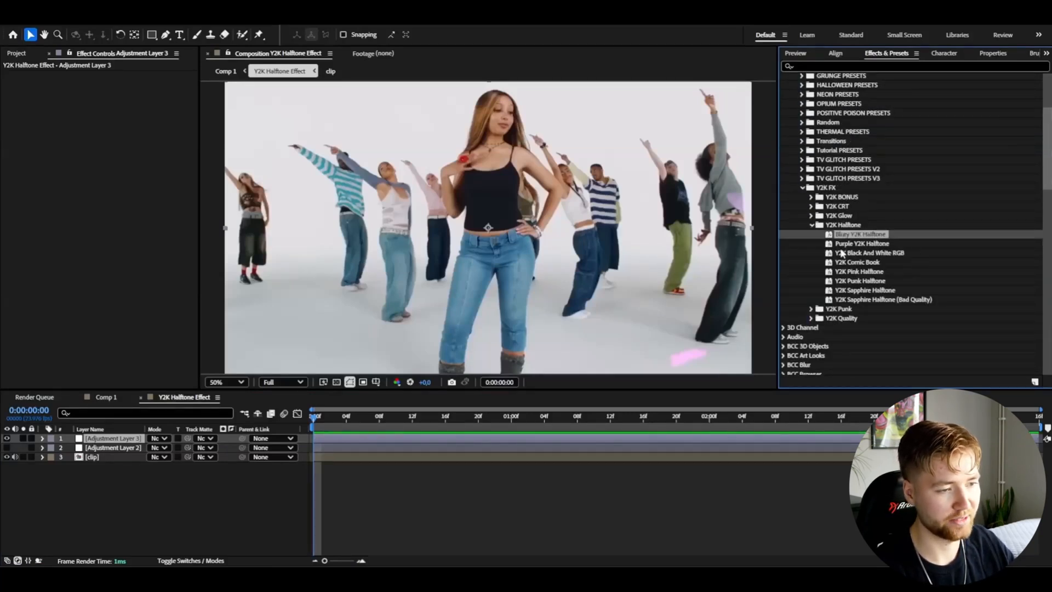
{"action": "left_click", "coordinate": [868, 252]}
{"action": "type", "text": "cur"}
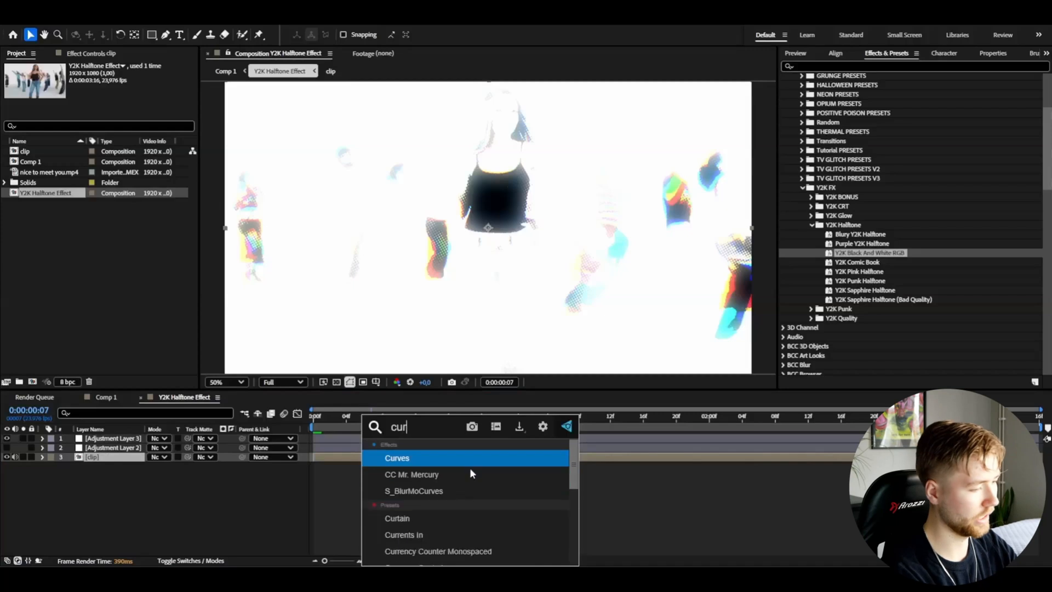
Step: Add Curves to the clip, then tint it pink with S_DuoTone and S_WarpChroma fringes
{"action": "double_click", "coordinate": [397, 458]}
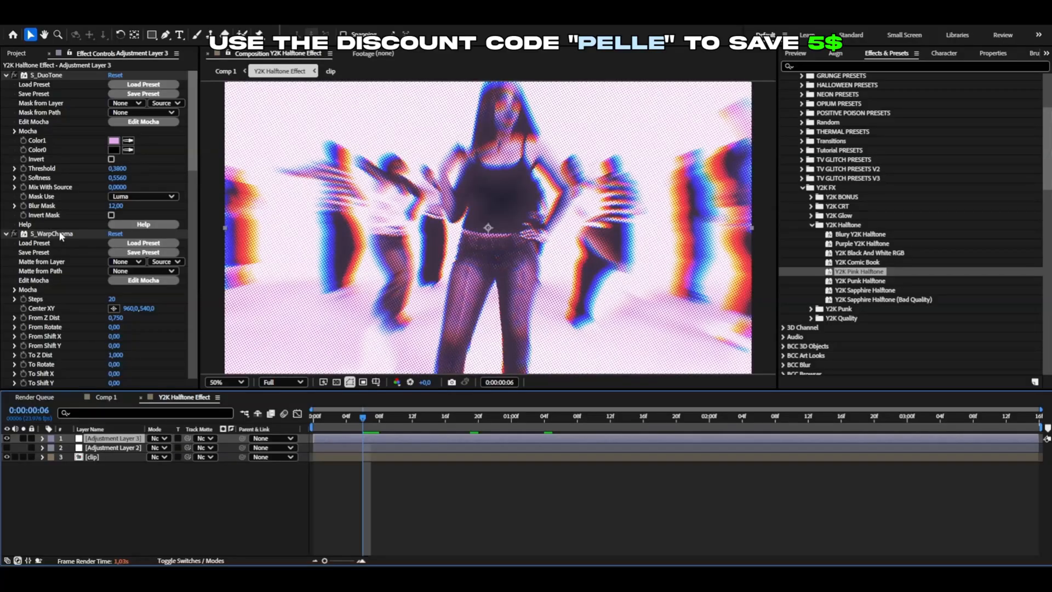
{"action": "left_click", "coordinate": [16, 53]}
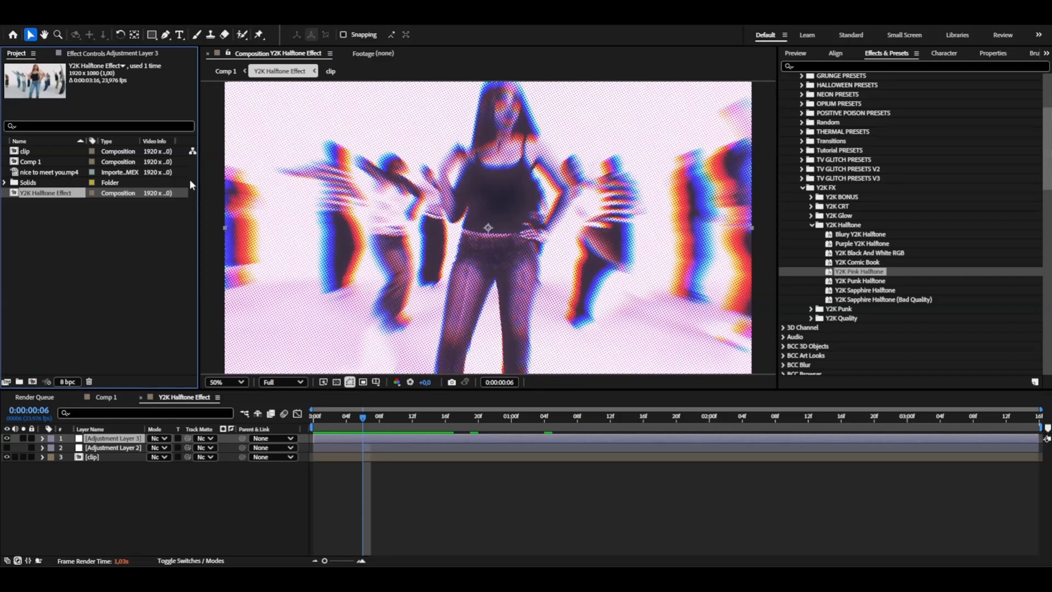
Step: Add S_QuadTone to the halftone adjustment layer and set a new purple Color1 shade
{"action": "left_click", "coordinate": [112, 447]}
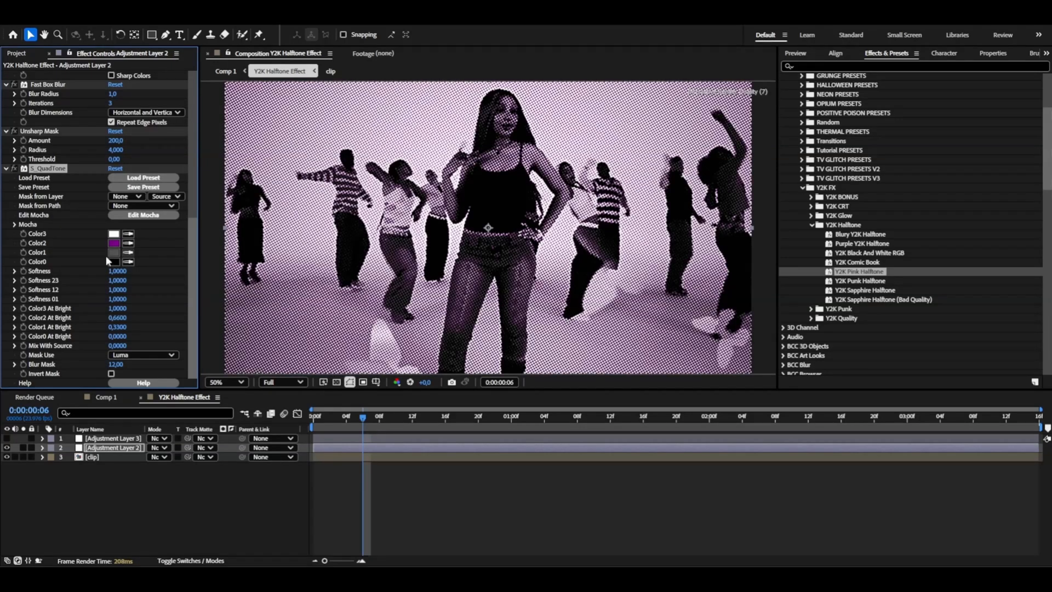
{"action": "left_click", "coordinate": [113, 252]}
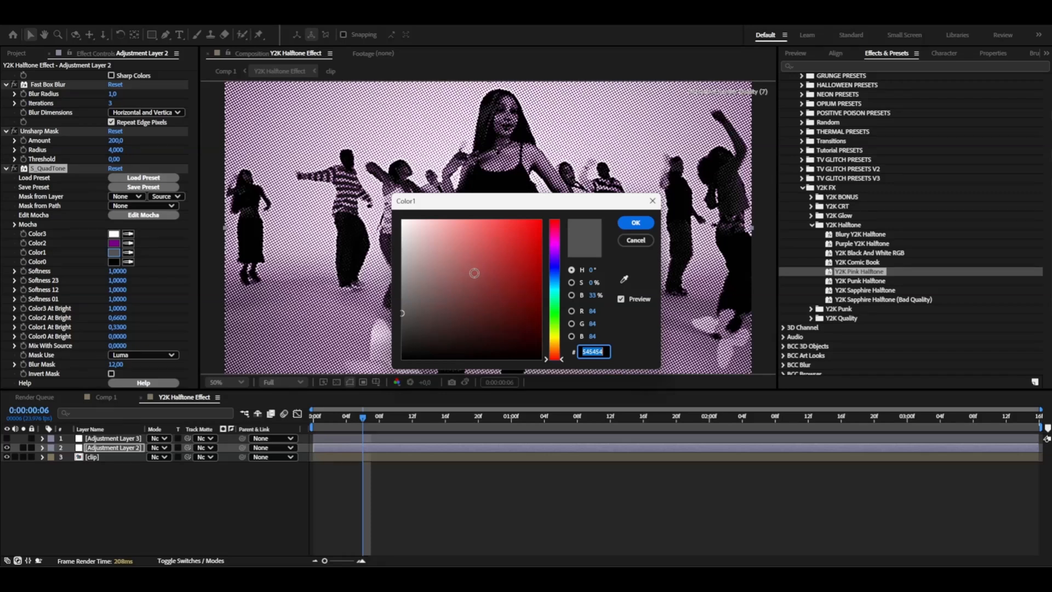
{"action": "left_click", "coordinate": [635, 222]}
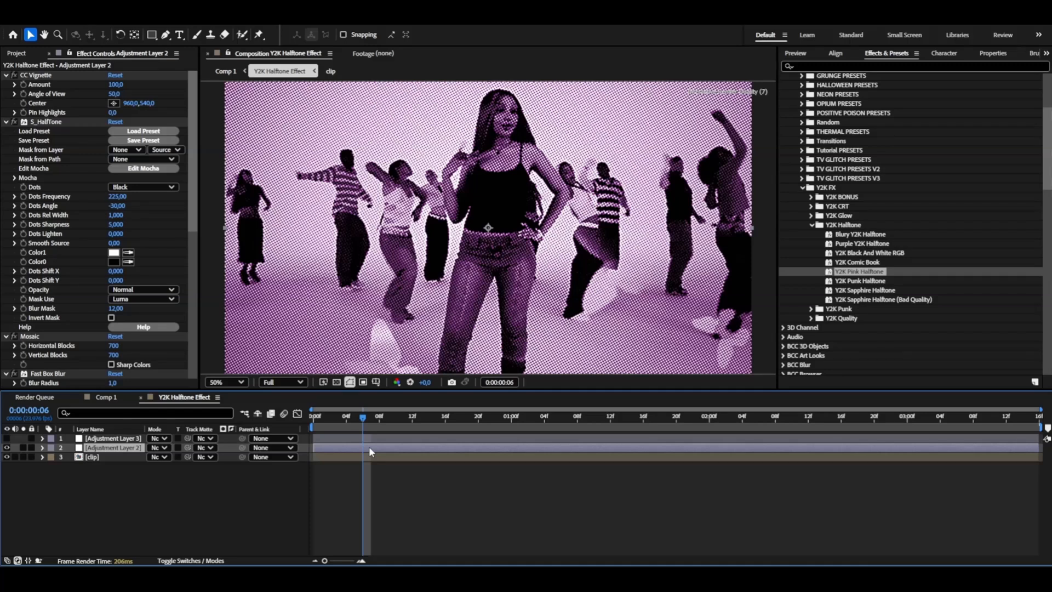
Step: Save the combined Y2K halftone effect stack as an animation preset
{"action": "left_click", "coordinate": [142, 140]}
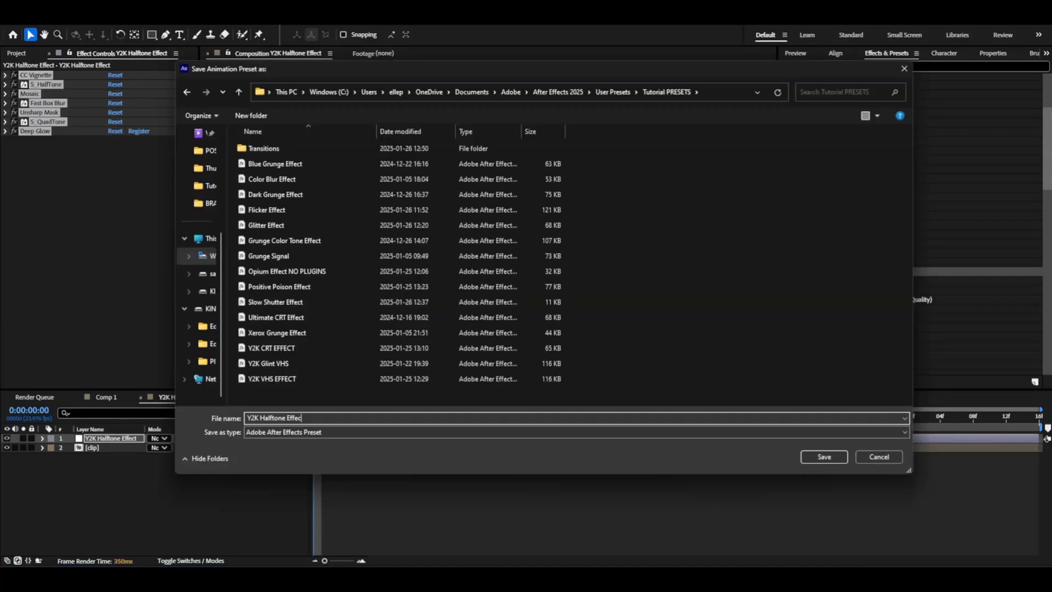
{"action": "left_click", "coordinate": [824, 457]}
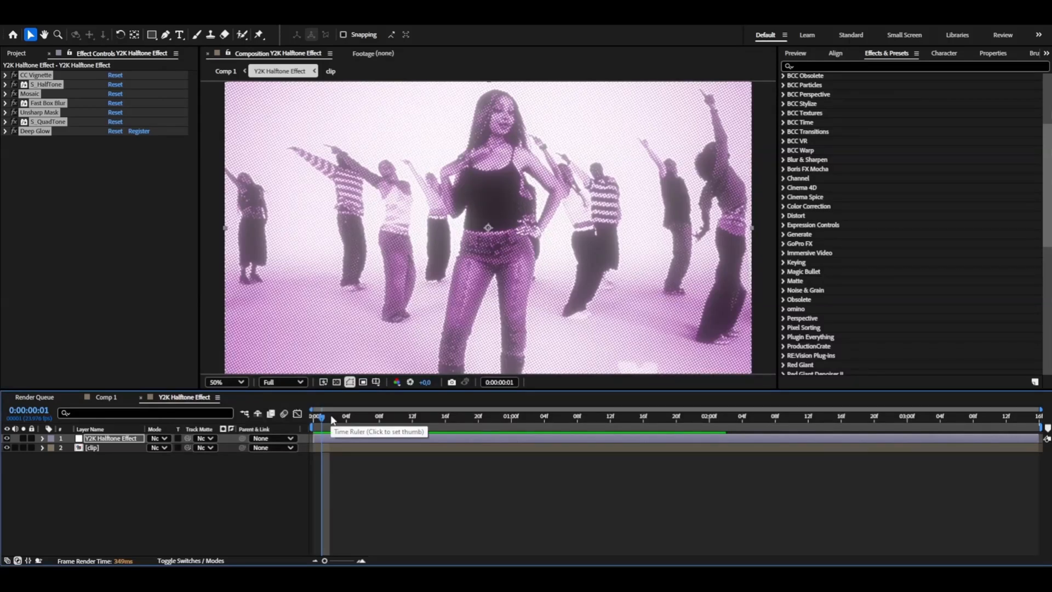